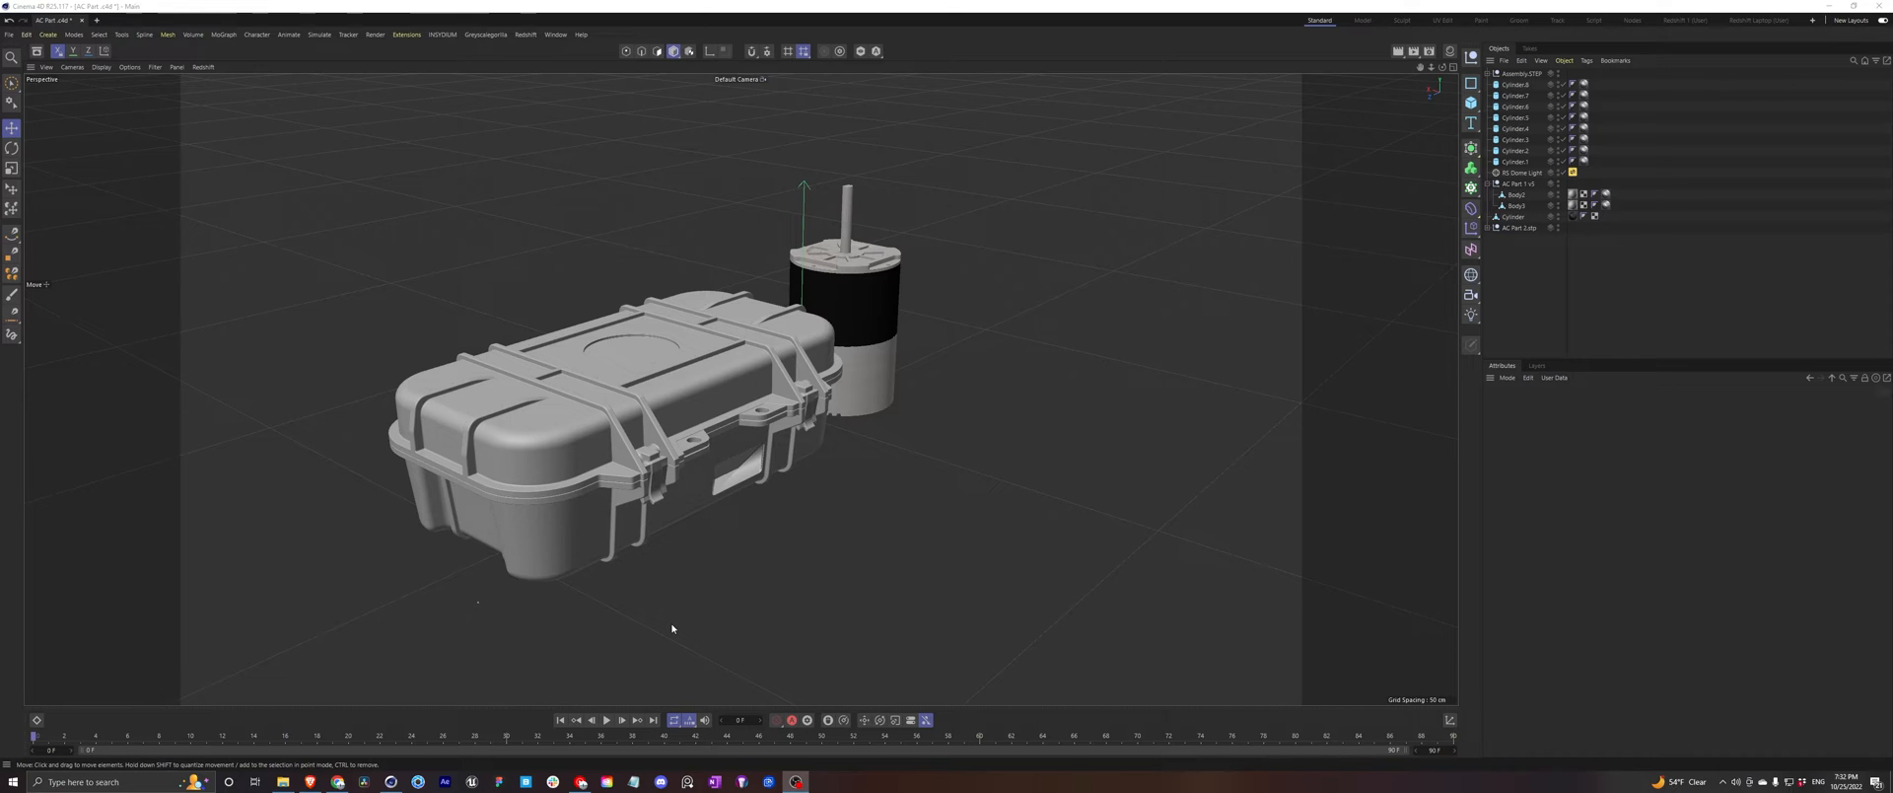
pyautogui.moveTo(745, 541)
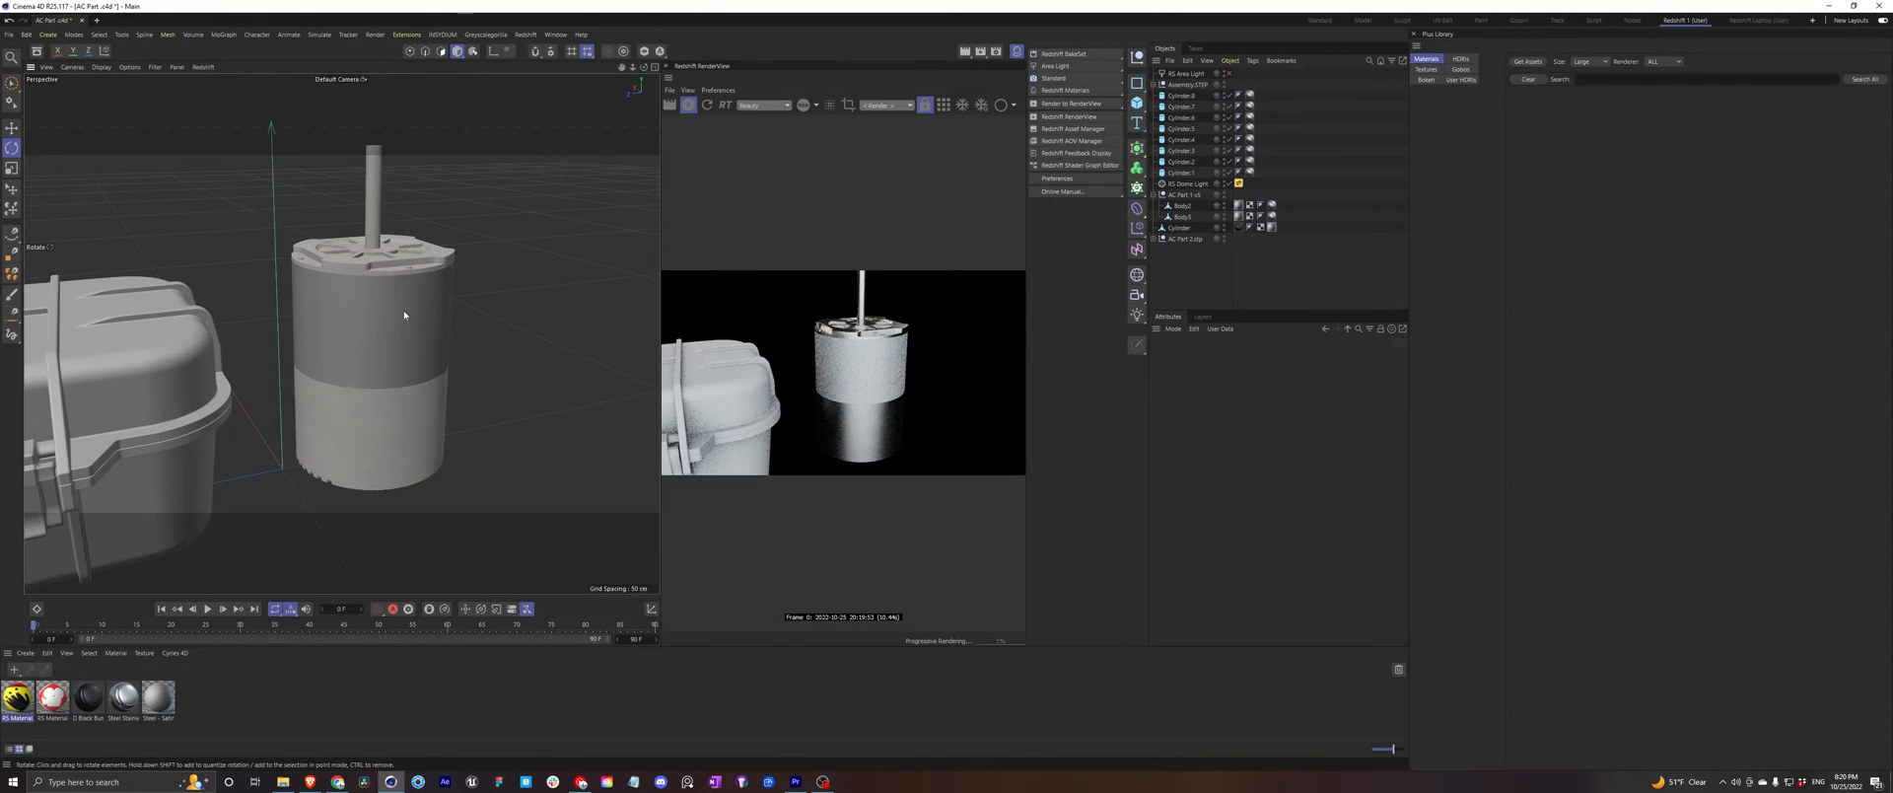
# Step: Rotate the new plane upright beside the motor cylinder as a decal card
pyautogui.moveTo(404, 315); pyautogui.dragTo(367, 343)
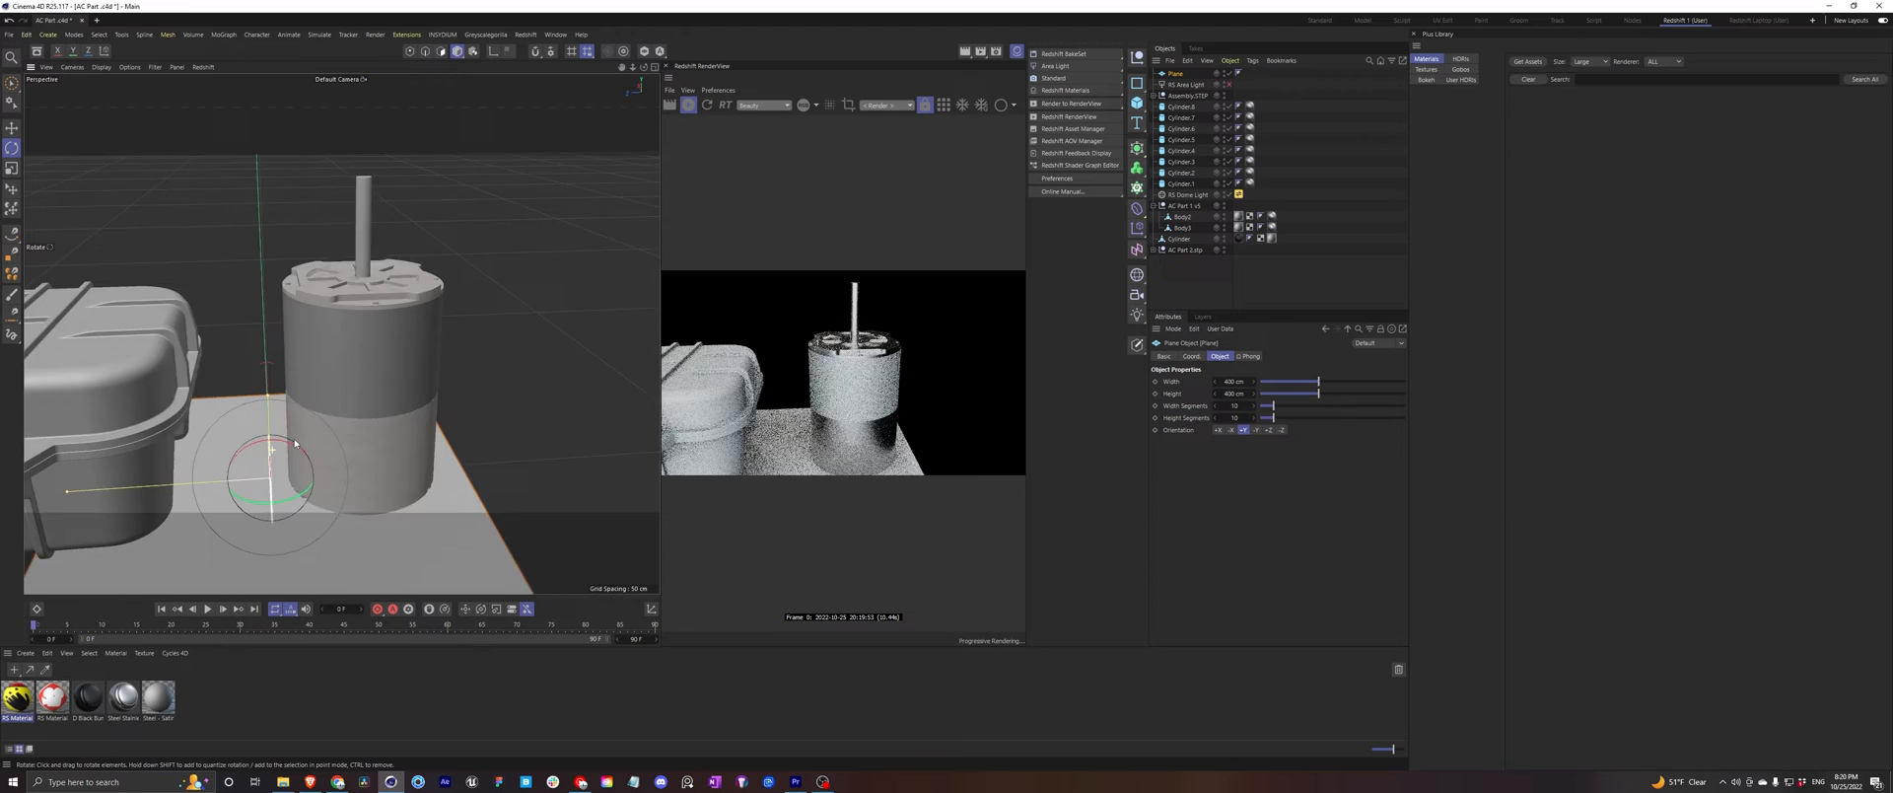
pyautogui.moveTo(294, 443); pyautogui.dragTo(272, 525)
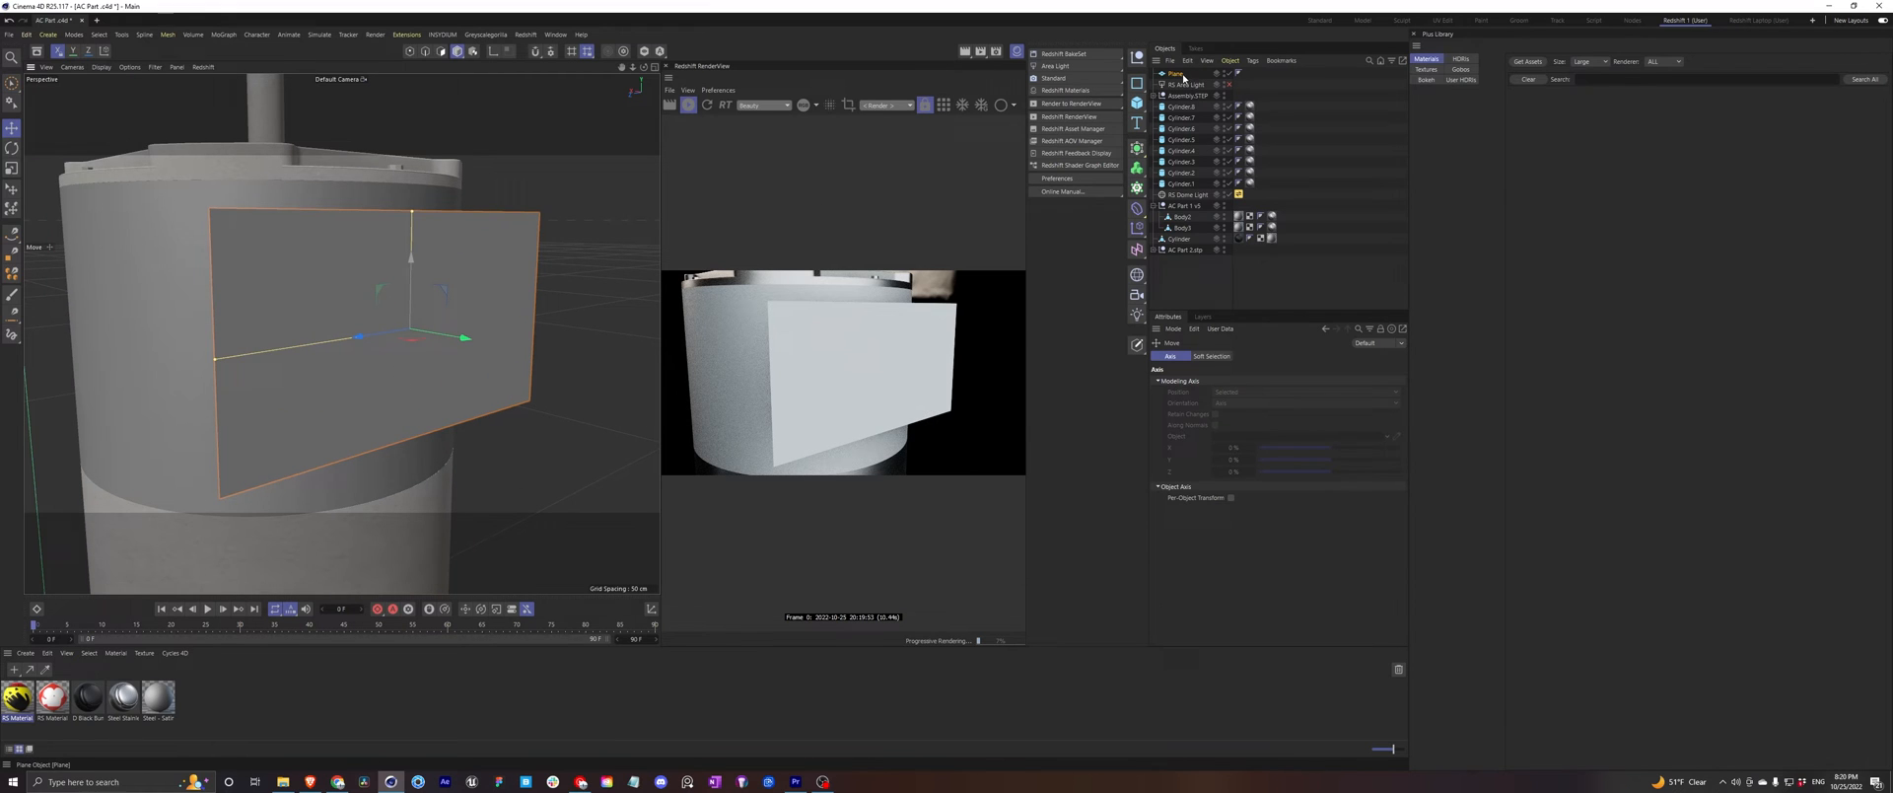
# Step: Add a Cylinder deformer under the plane and show its Object properties
pyautogui.click(1218, 357)
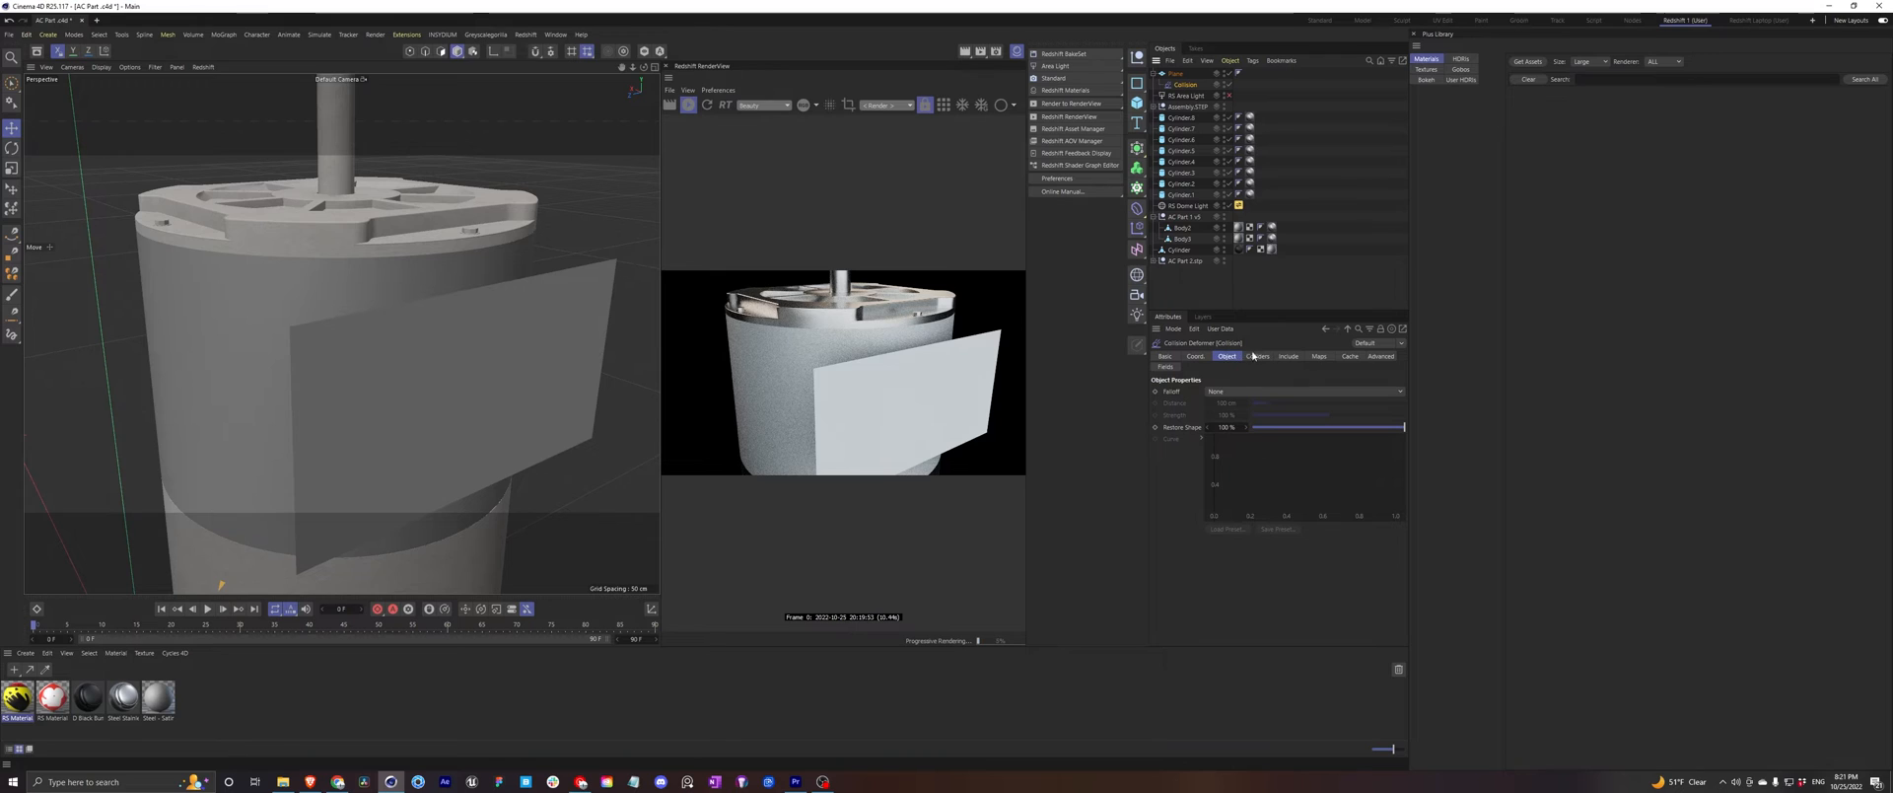
pyautogui.click(1259, 357)
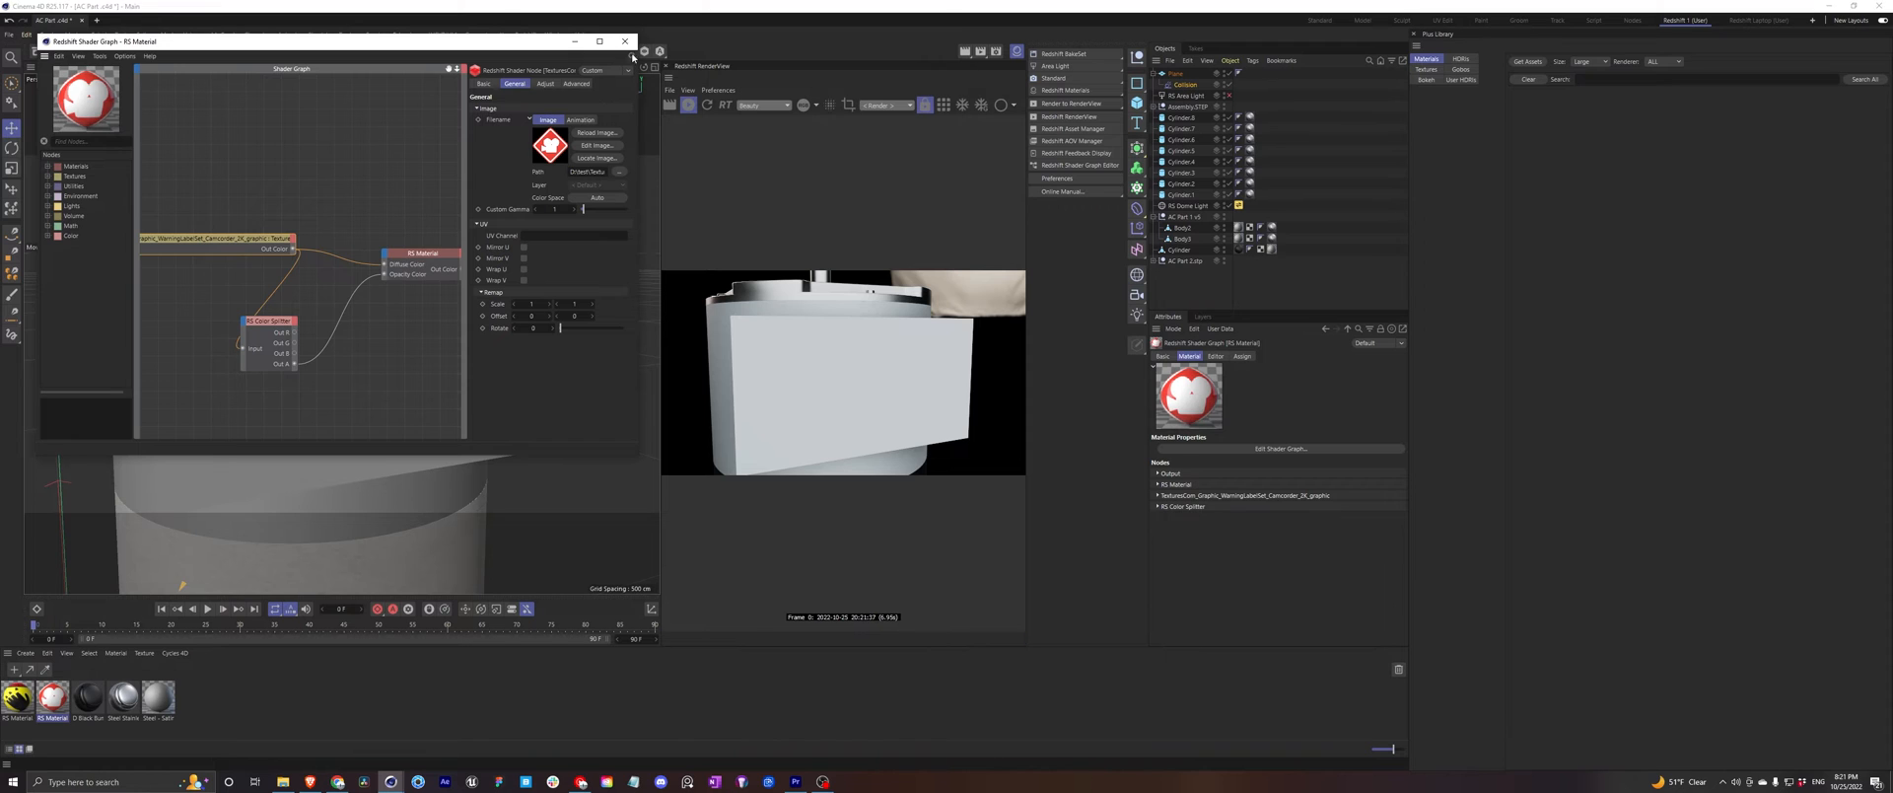
# Step: Load the red diamond warning label texture into the RS Material's shader graph
pyautogui.click(625, 42)
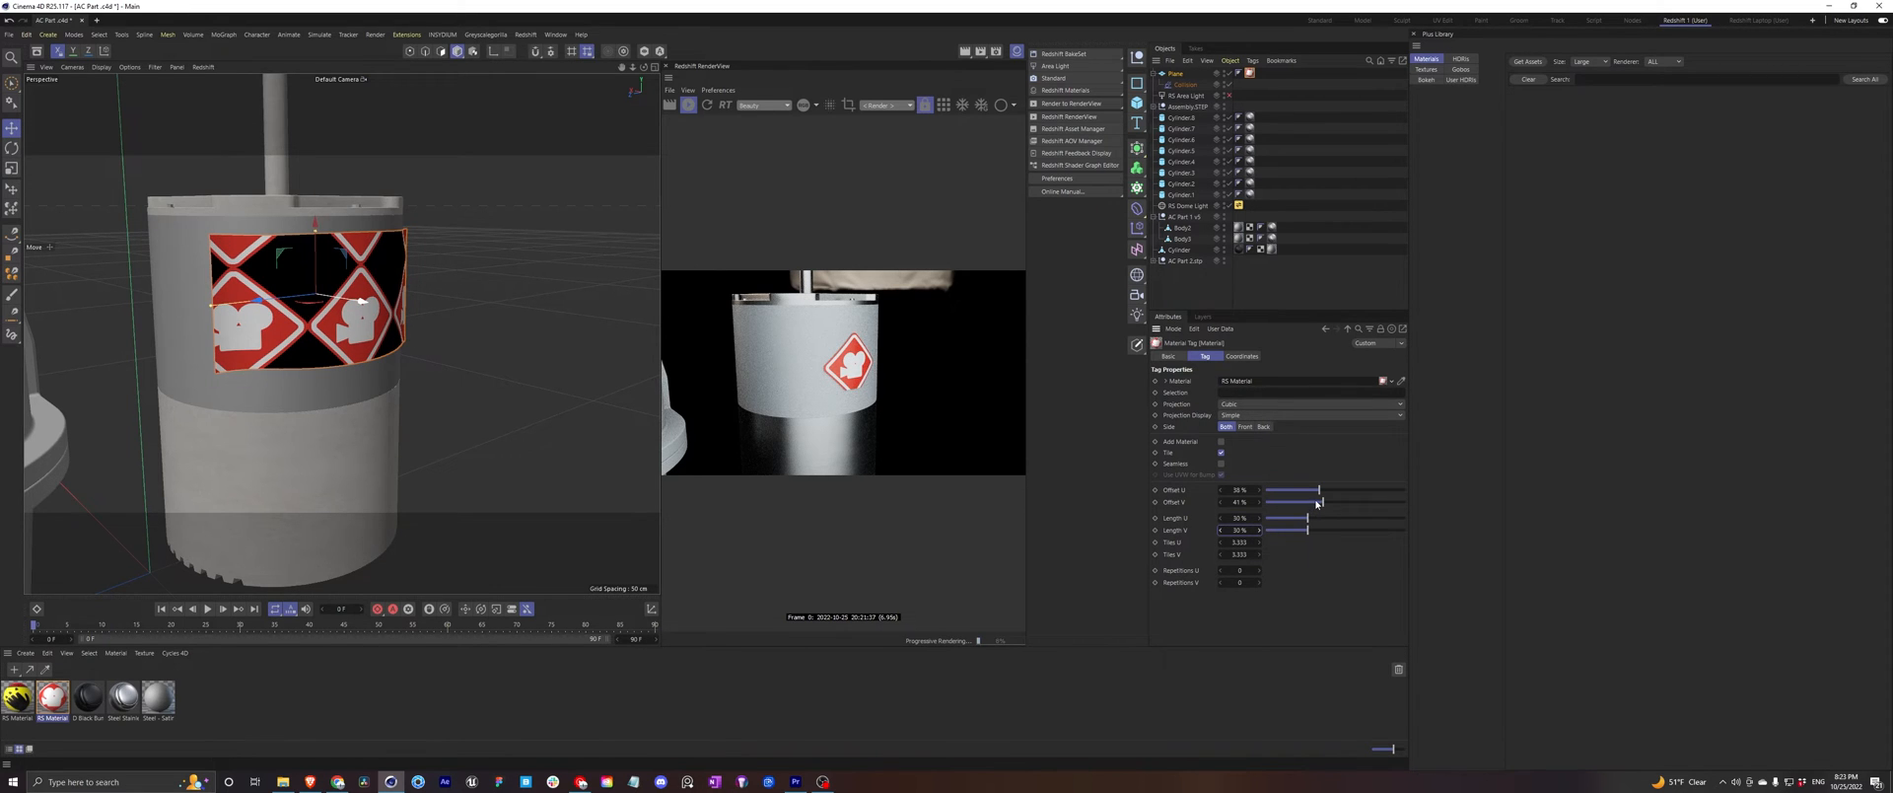
# Step: Shift the label pattern's offset across the wrapped plane
pyautogui.moveTo(1319, 502); pyautogui.dragTo(1303, 503)
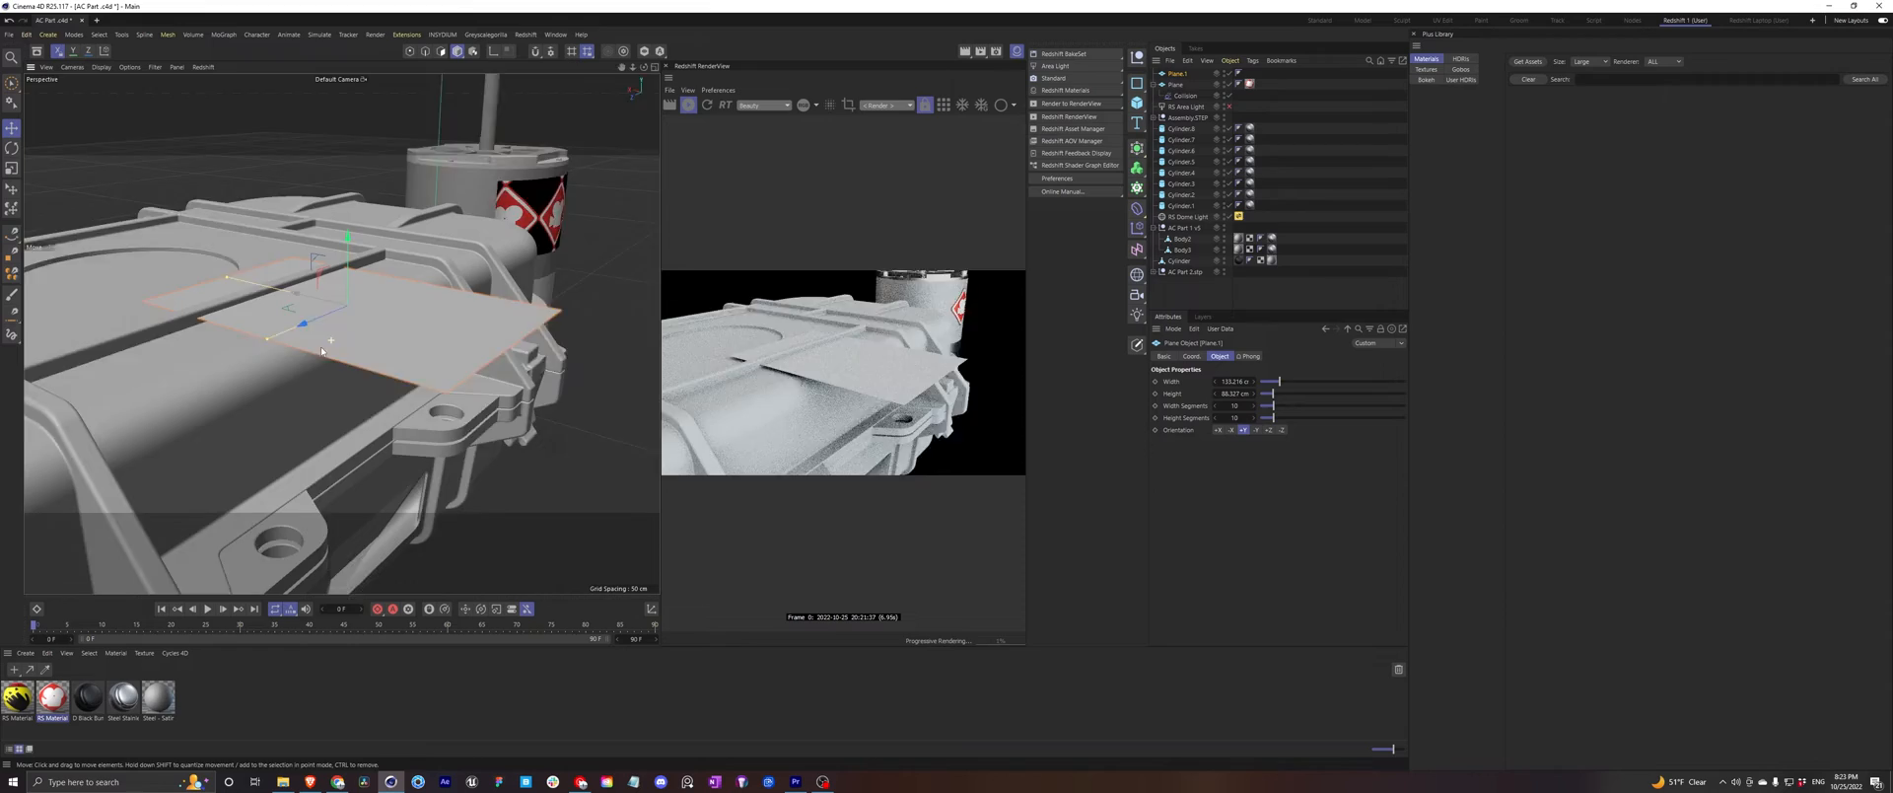
# Step: Create a second plane to hold the DANGER decal over the case lid
pyautogui.click(11, 150)
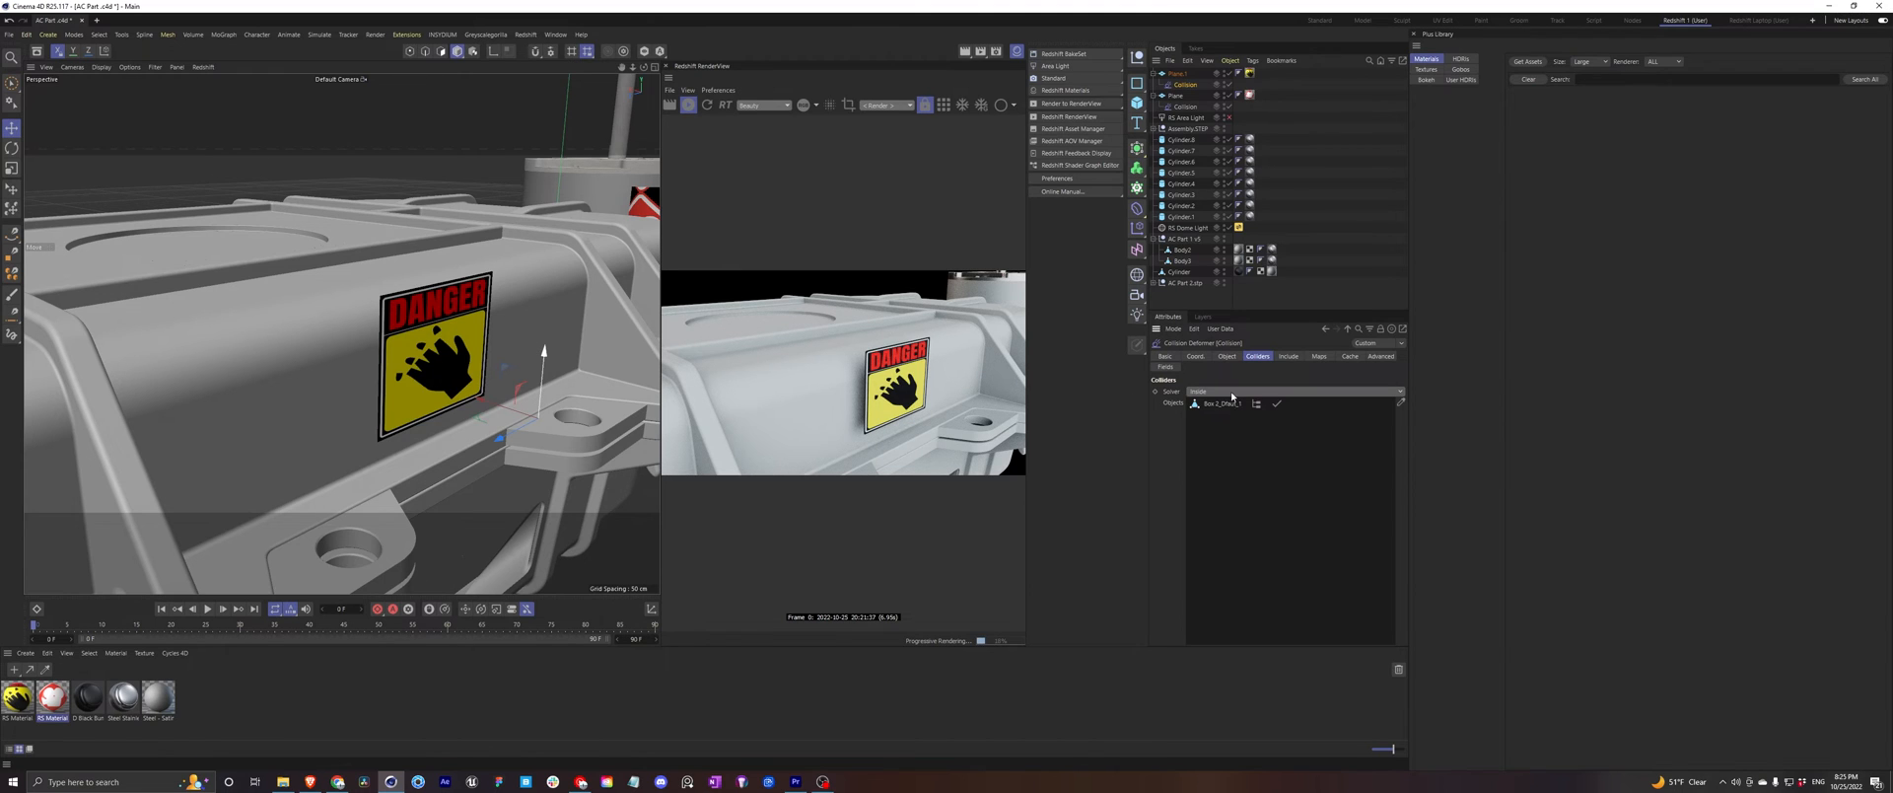
# Step: Set the Collision deformer's solver to Outside so the decal sits on the case surface
pyautogui.click(1291, 390)
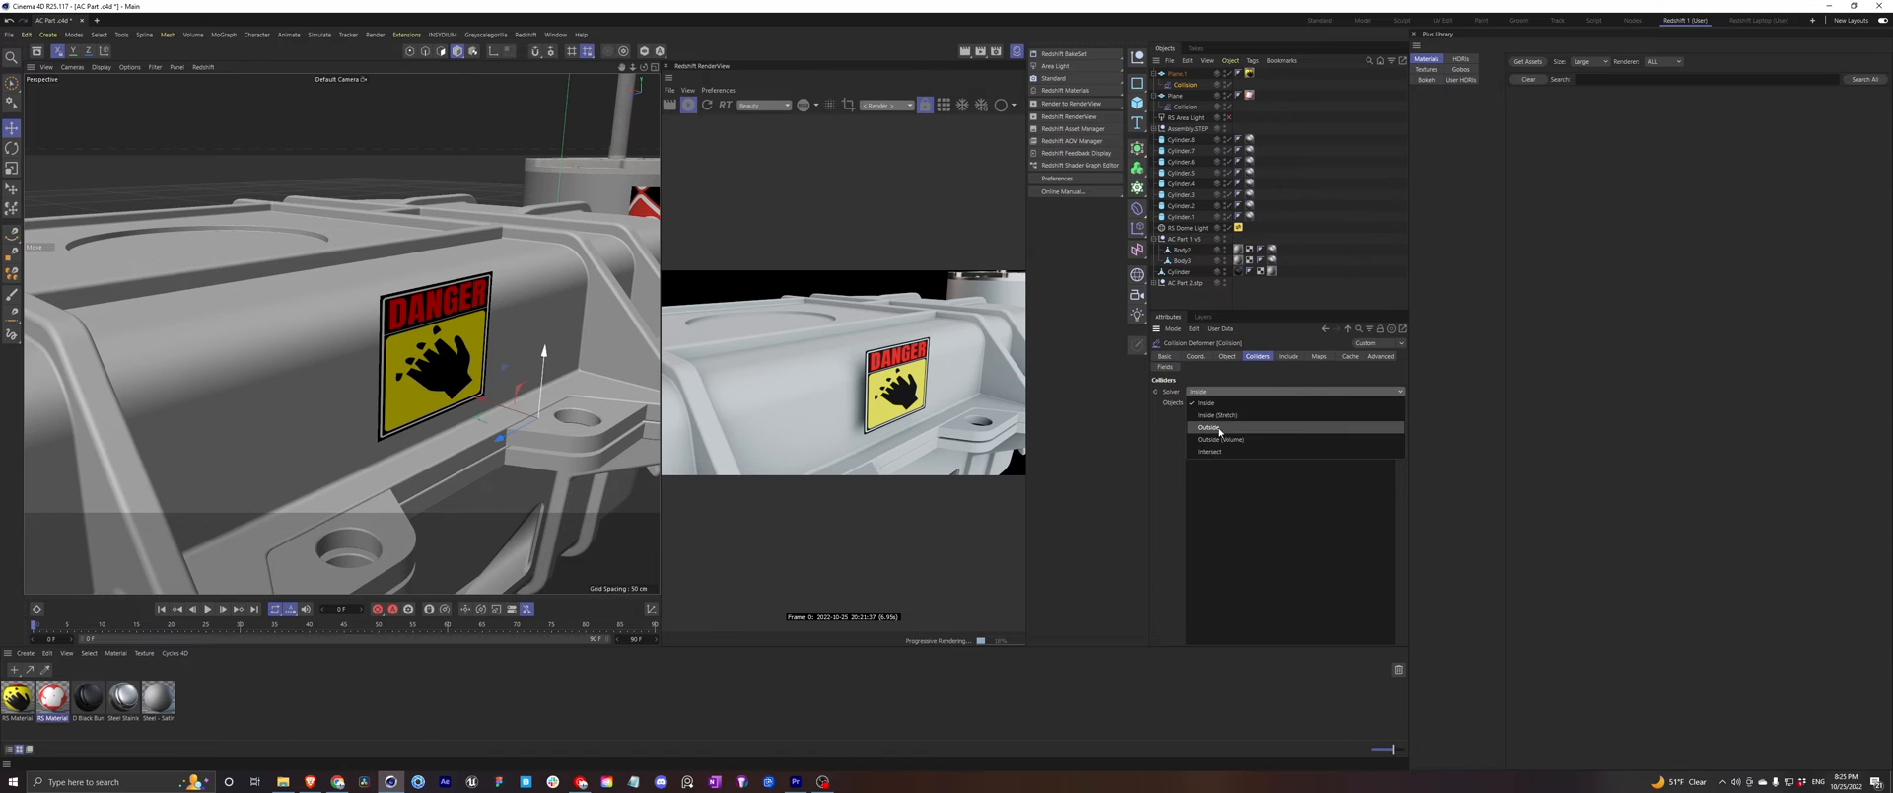
pyautogui.click(1210, 428)
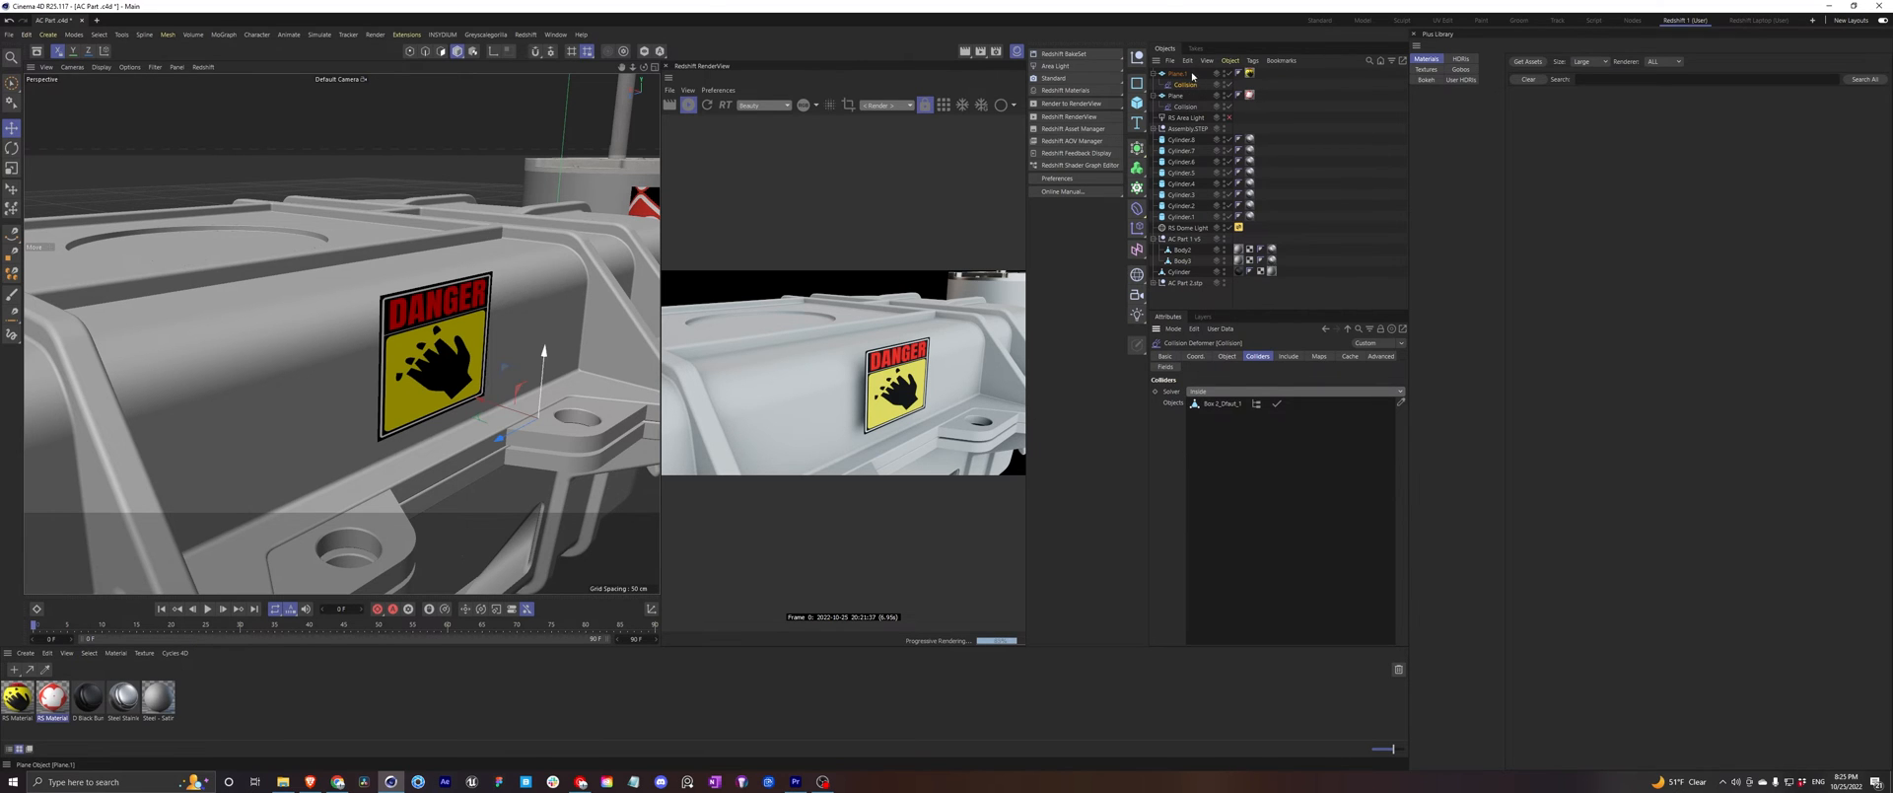
pyautogui.click(1177, 73)
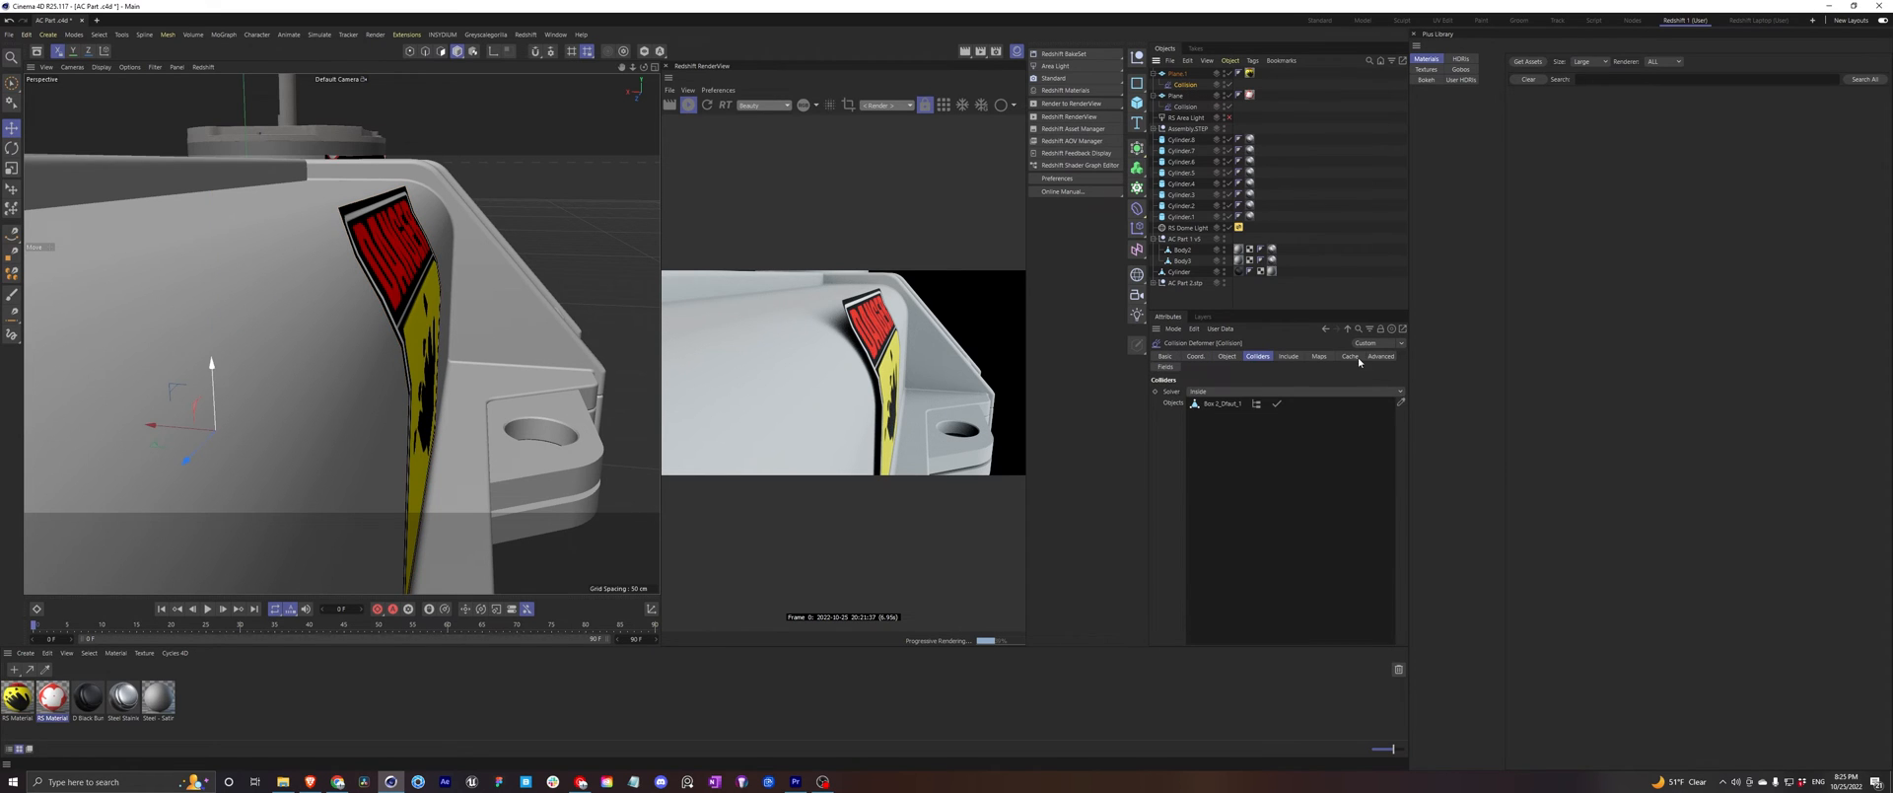
# Step: Tweak the Collision deformer's Advanced settings for a smoother wrap over the edge
pyautogui.click(1380, 357)
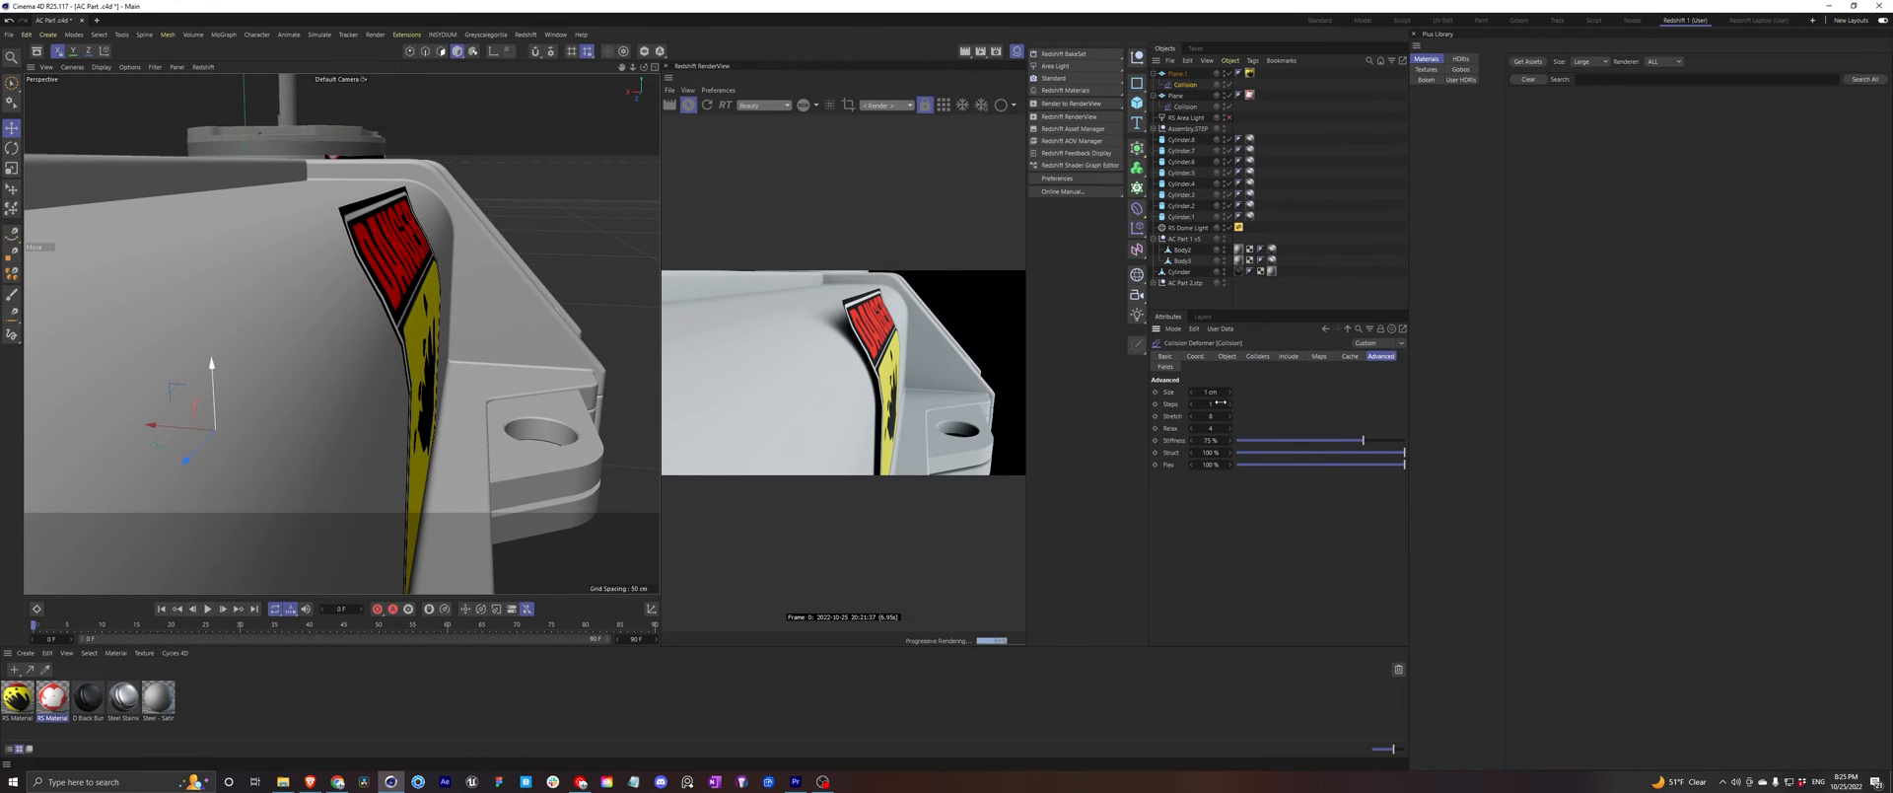
pyautogui.click(1213, 402)
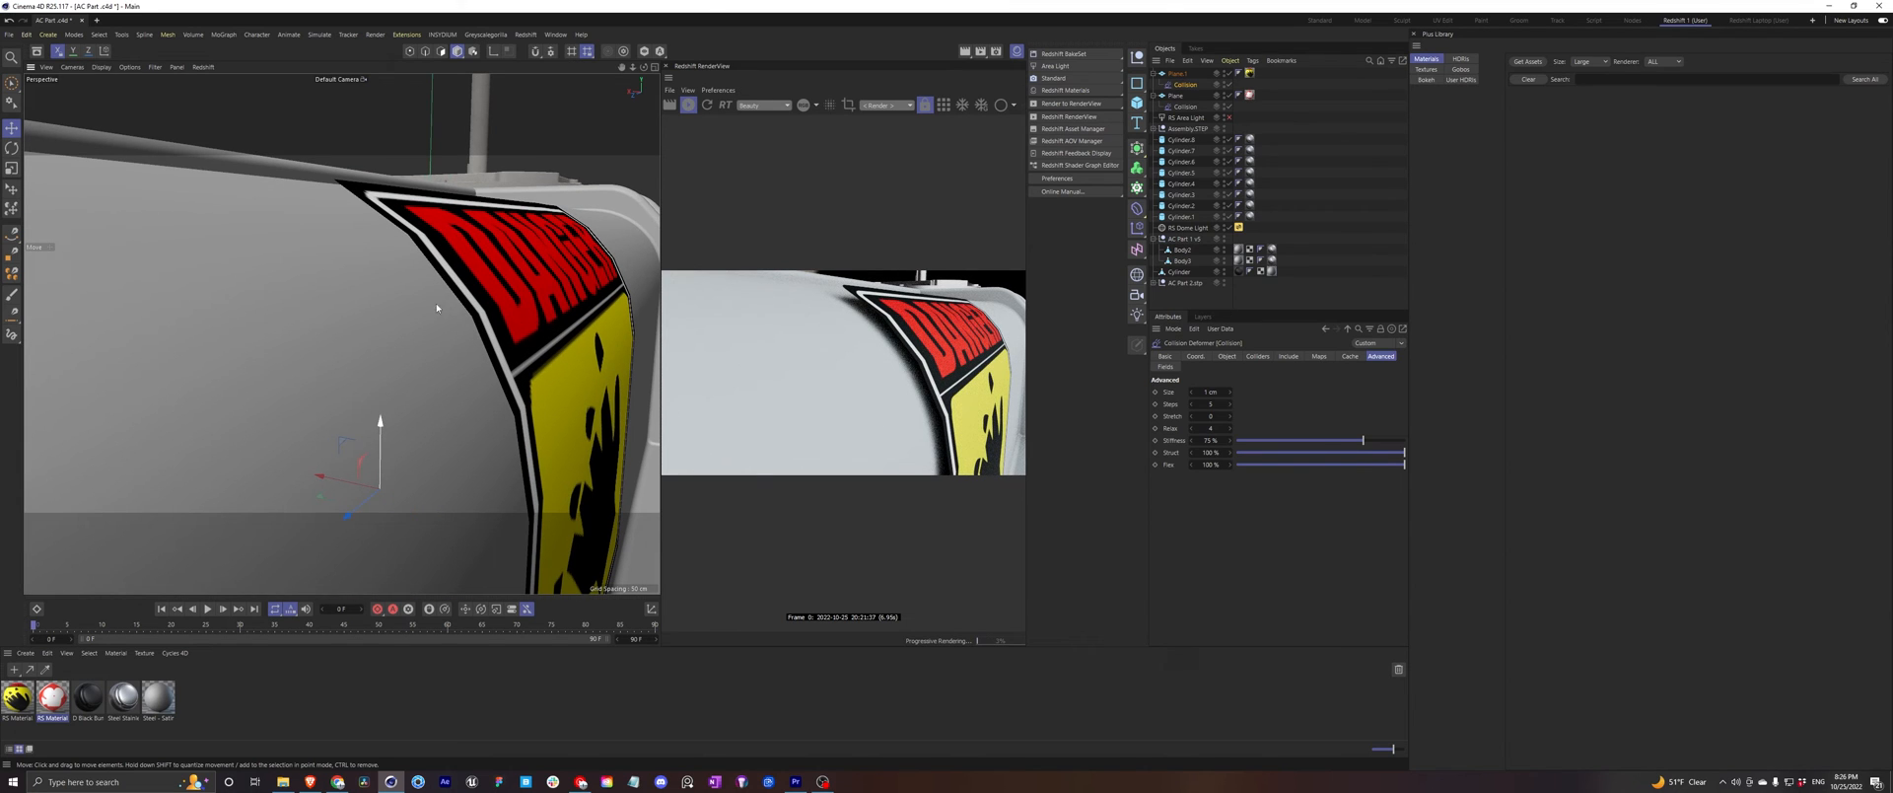
pyautogui.moveTo(456, 253)
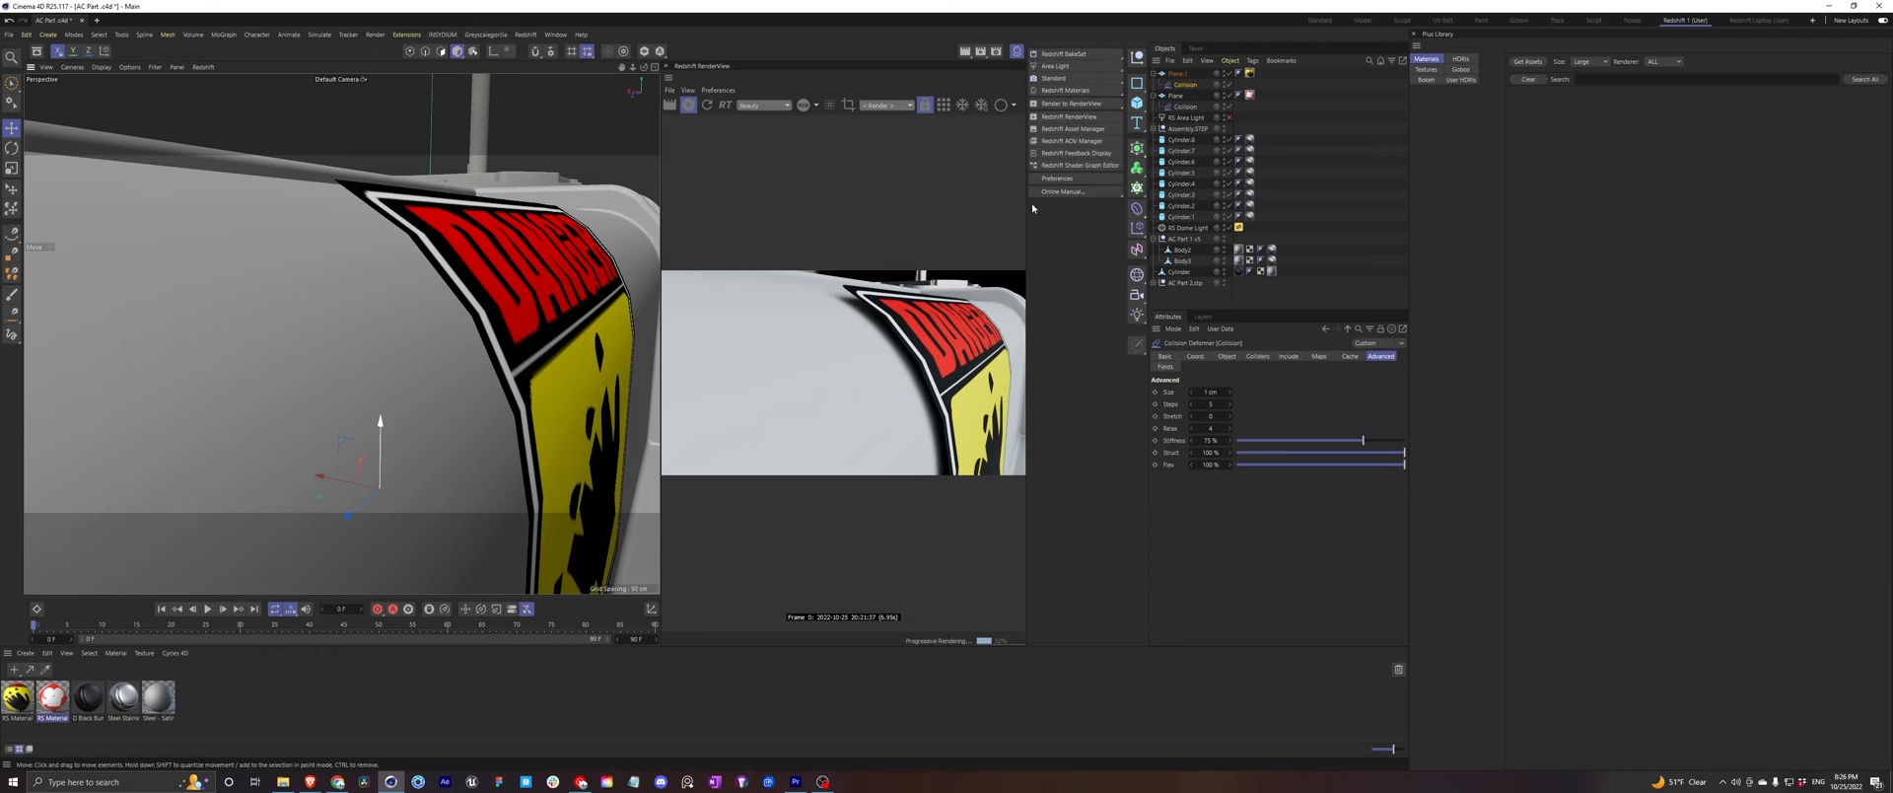
# Step: Select the decal plane to raise its width/height segments
pyautogui.click(1179, 73)
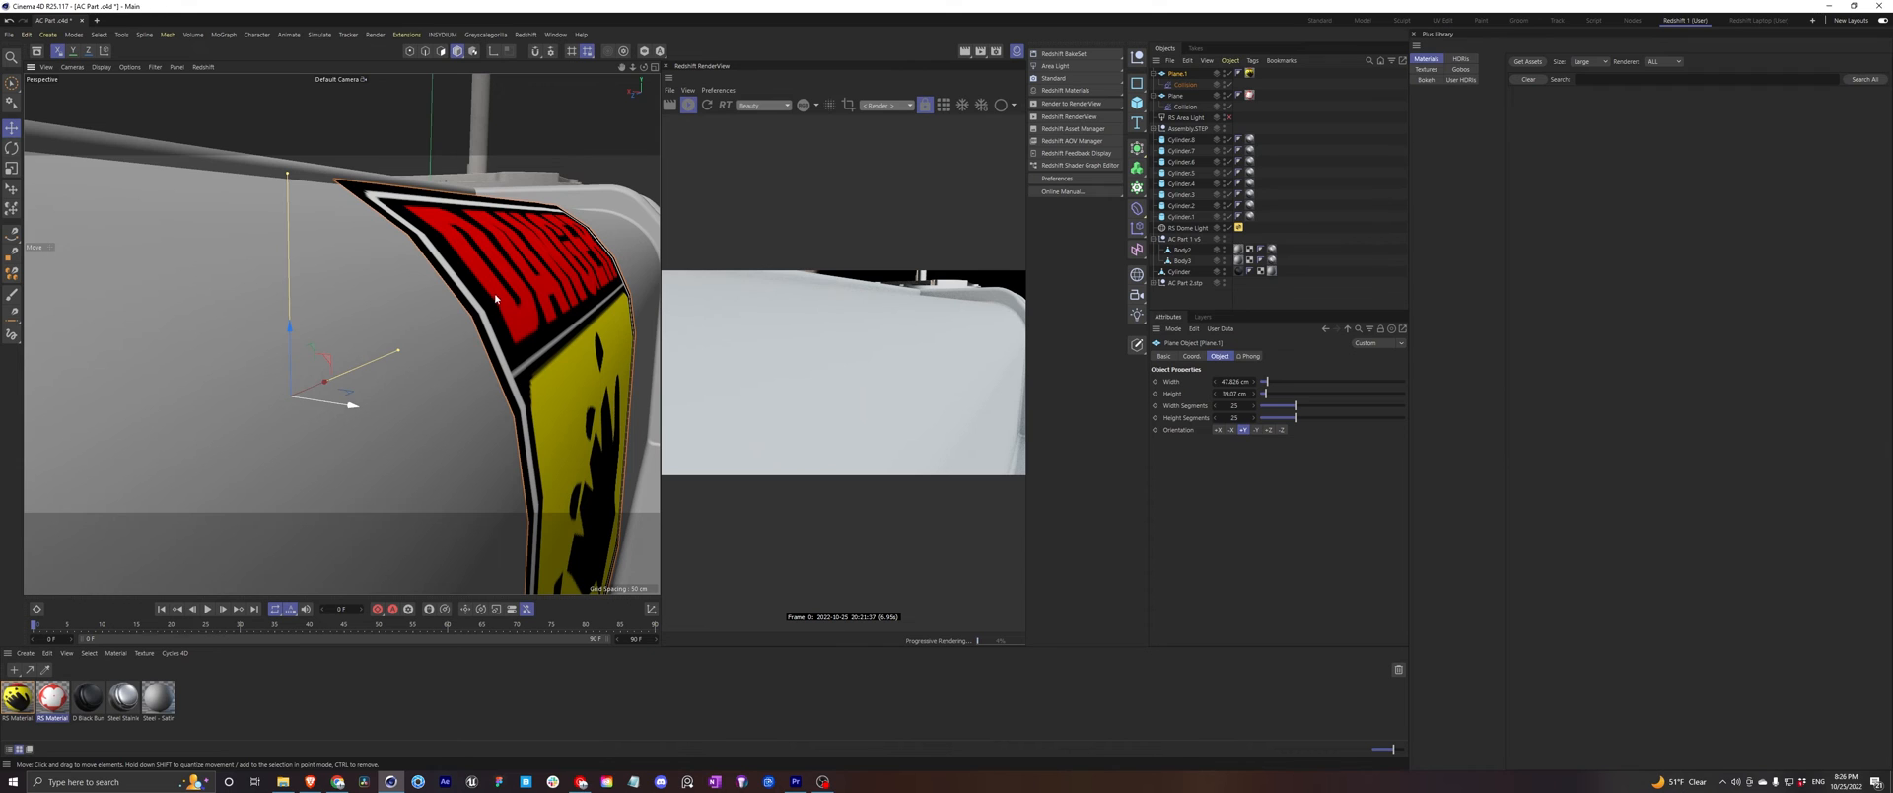
pyautogui.moveTo(471, 286)
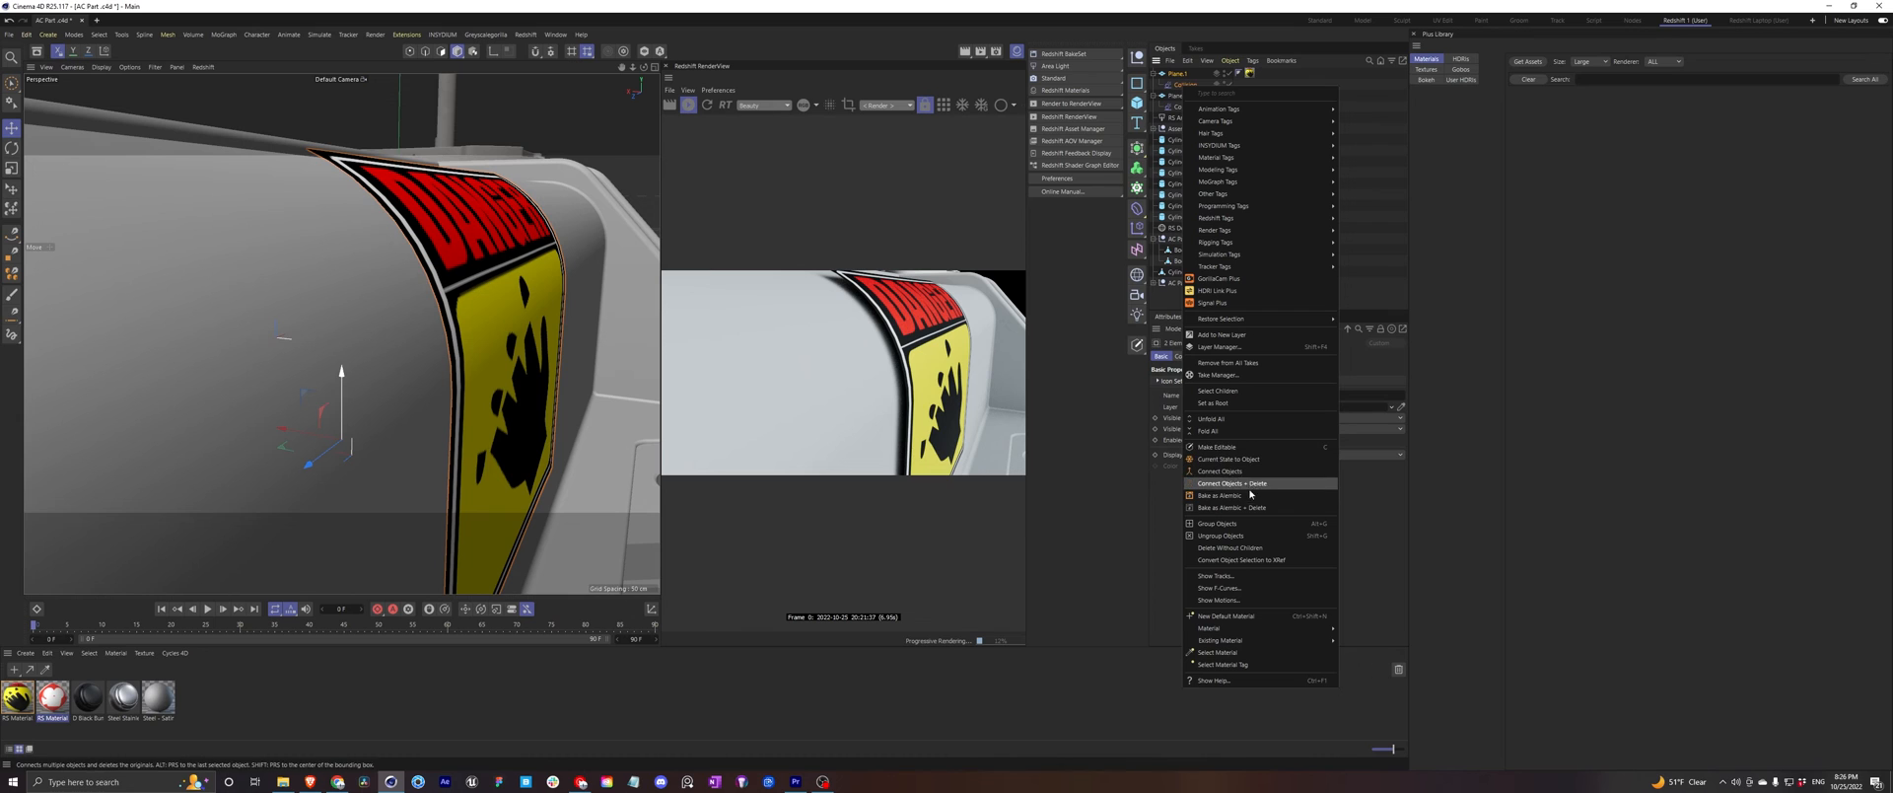
# Step: Convert the deformed DANGER decal to a polygon object via Current State to Object
pyautogui.click(1224, 483)
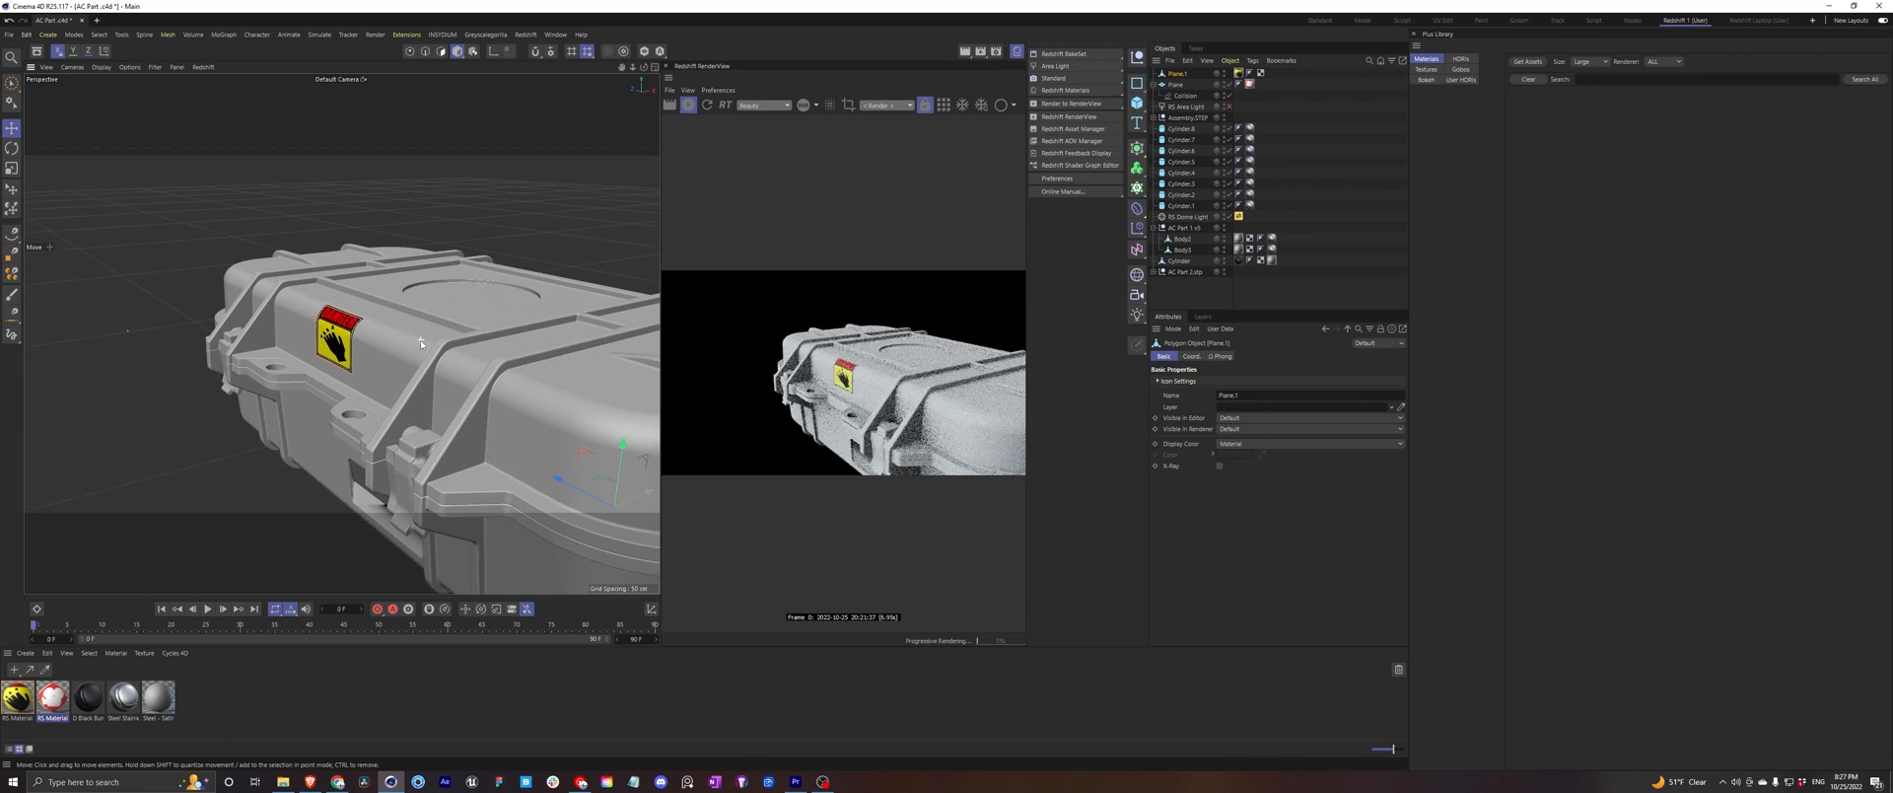
# Step: Orbit out to view the whole case with the baked decal in place
pyautogui.moveTo(421, 363); pyautogui.dragTo(398, 337)
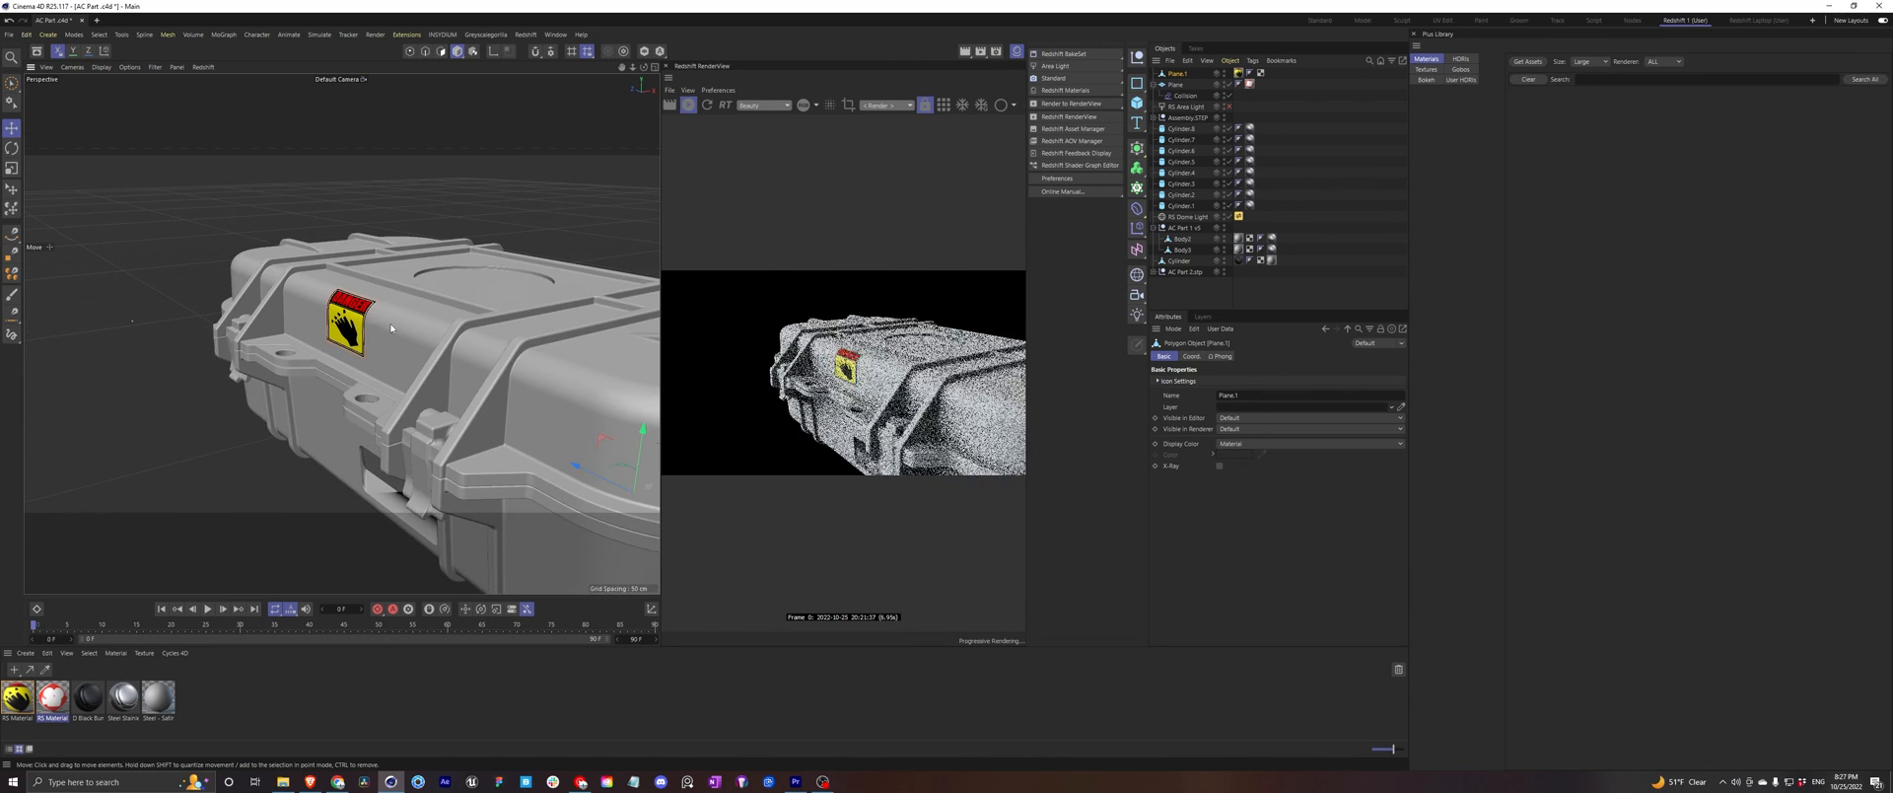